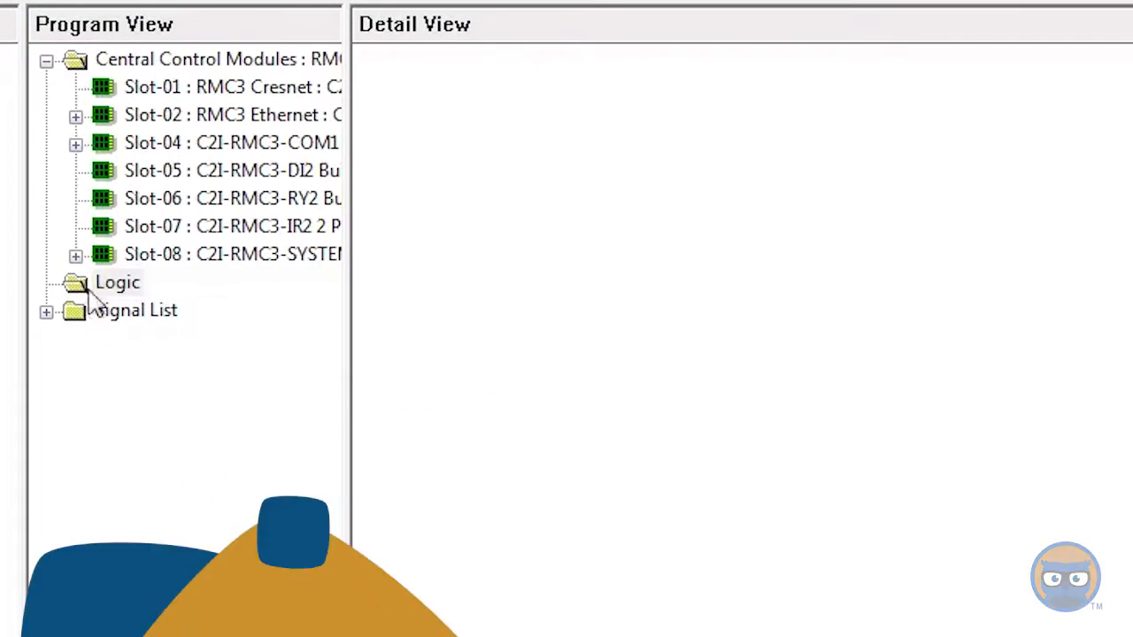
Step: Place a Stepper symbol from Sequencing Operations into the Logic folder
left_click(117, 281)
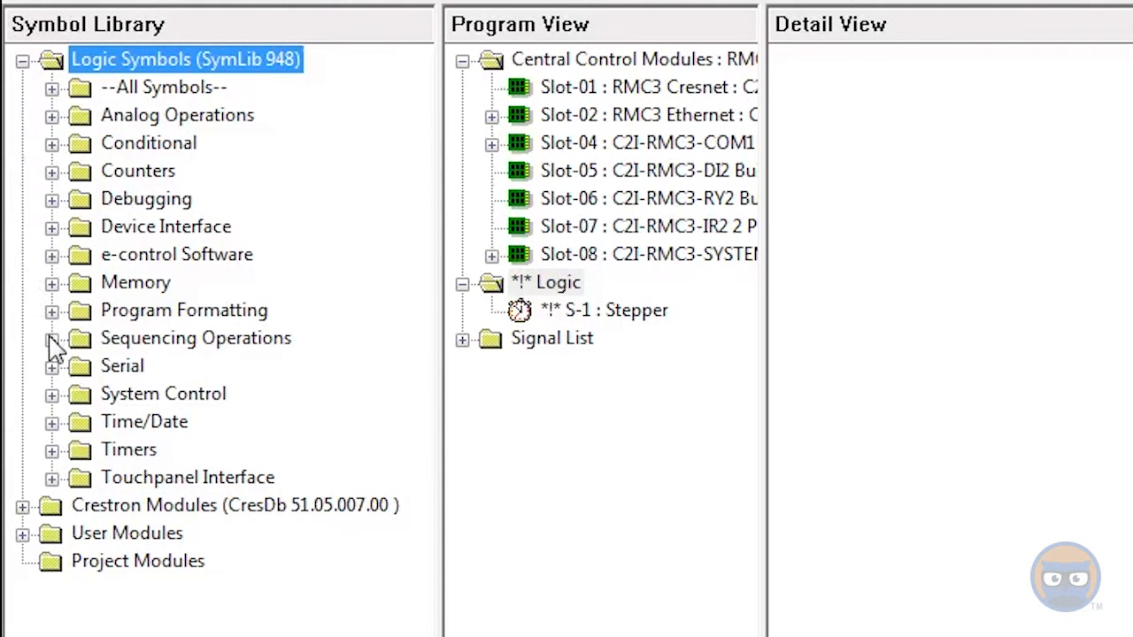
left_click(51, 338)
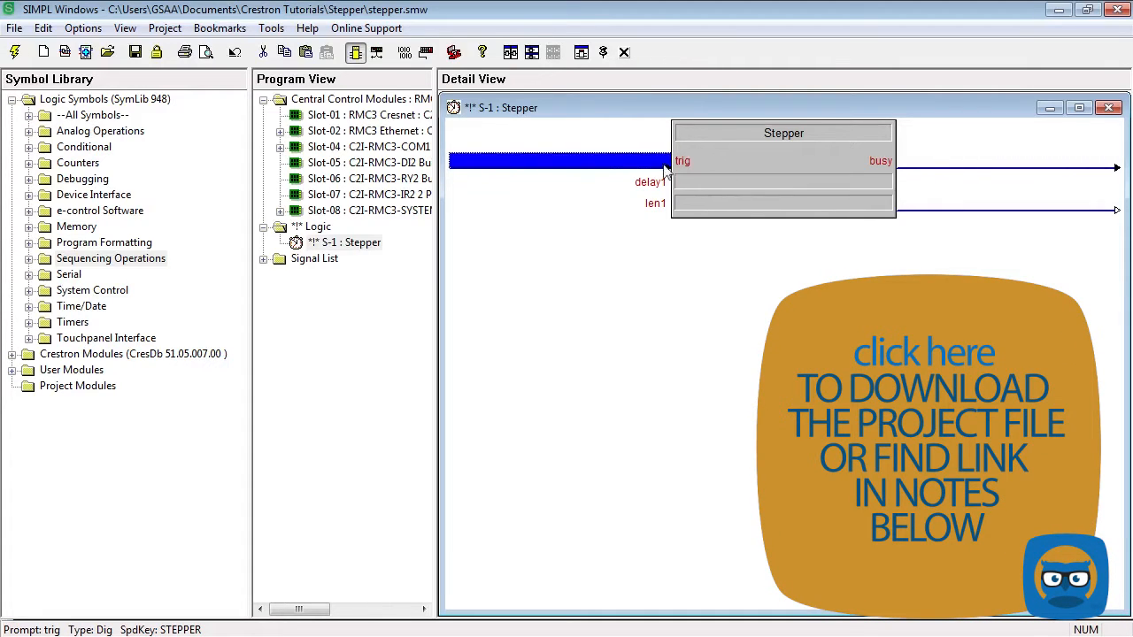
mouse_move(662, 193)
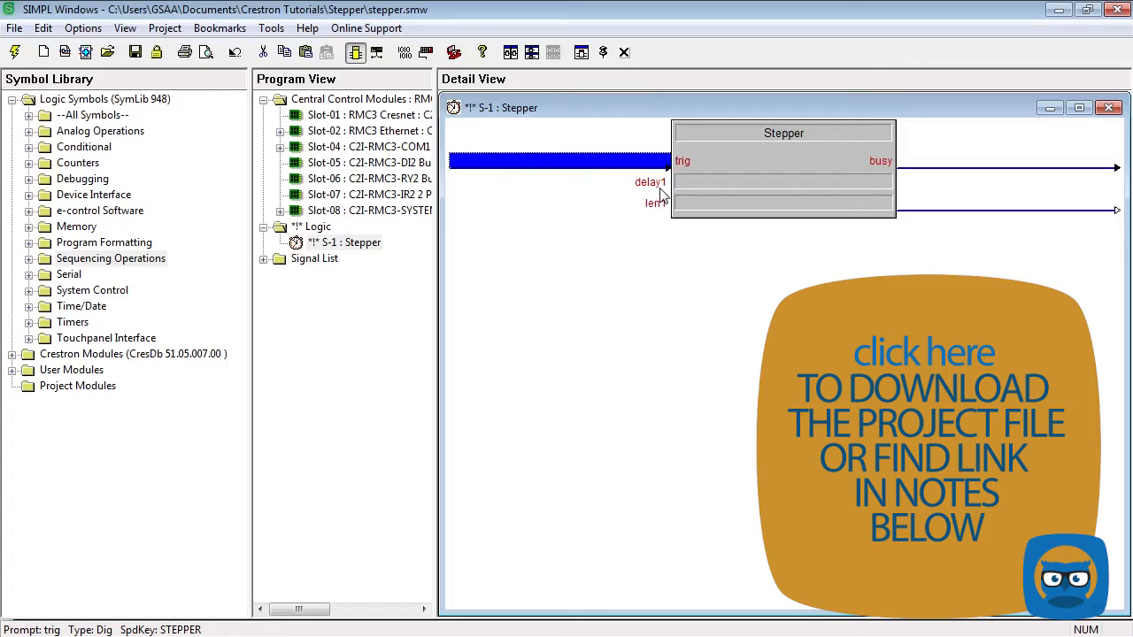
mouse_move(1044, 184)
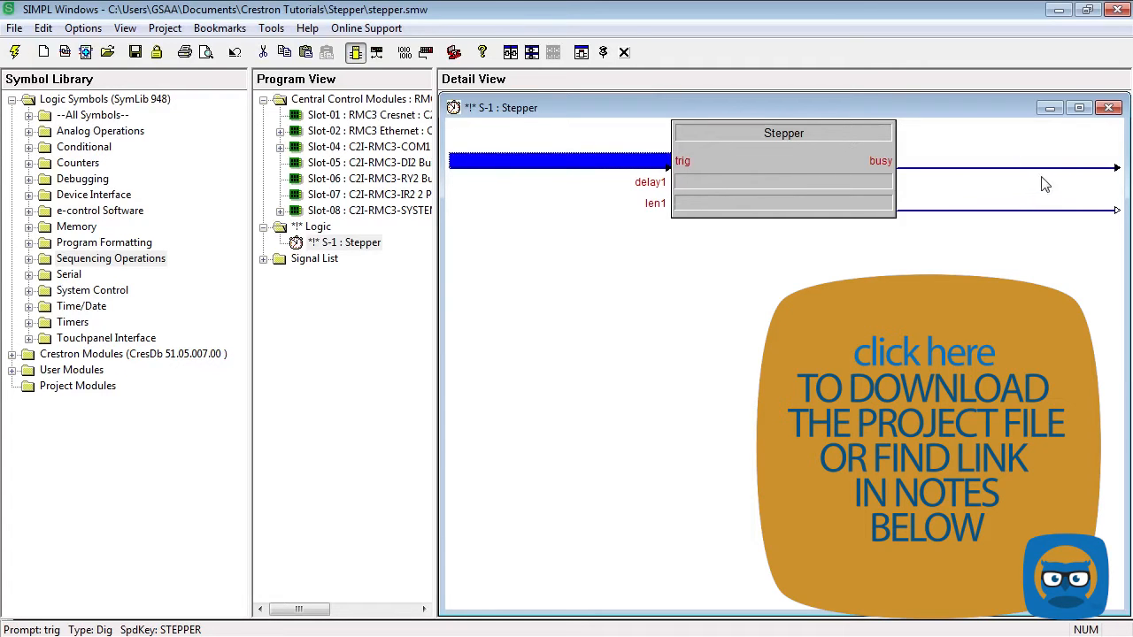
mouse_move(1024, 169)
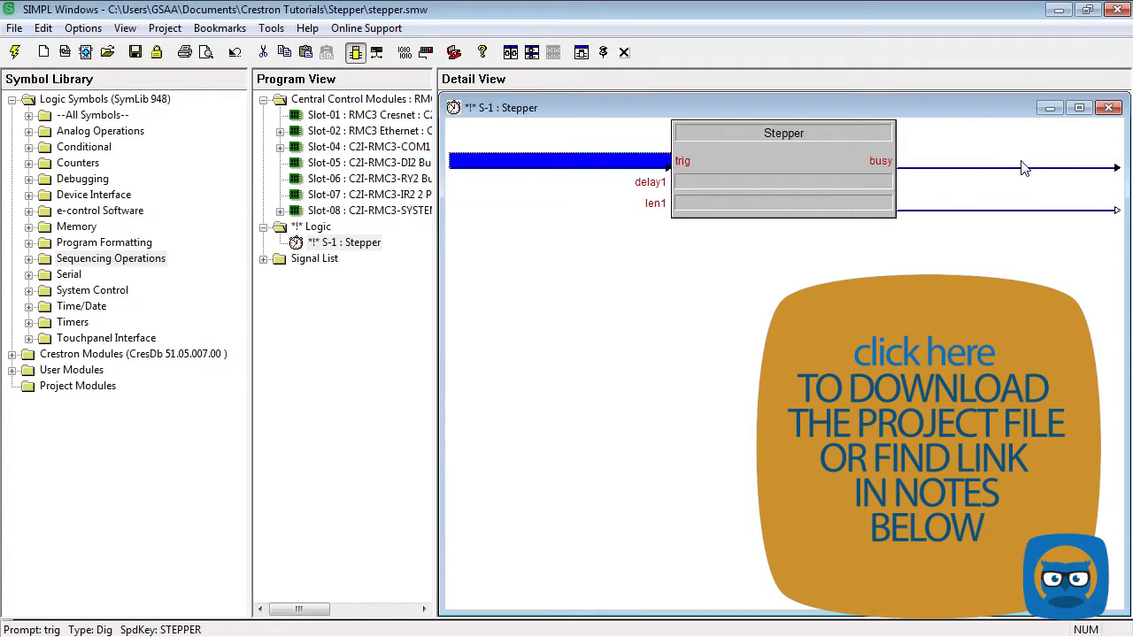
mouse_move(826, 207)
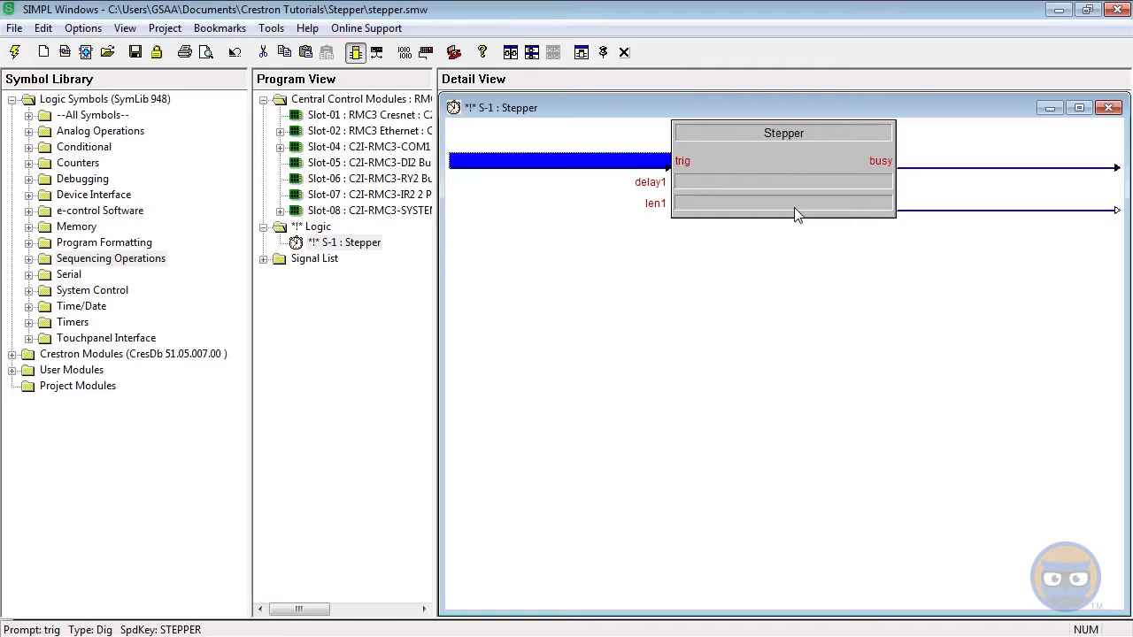
mouse_move(880, 212)
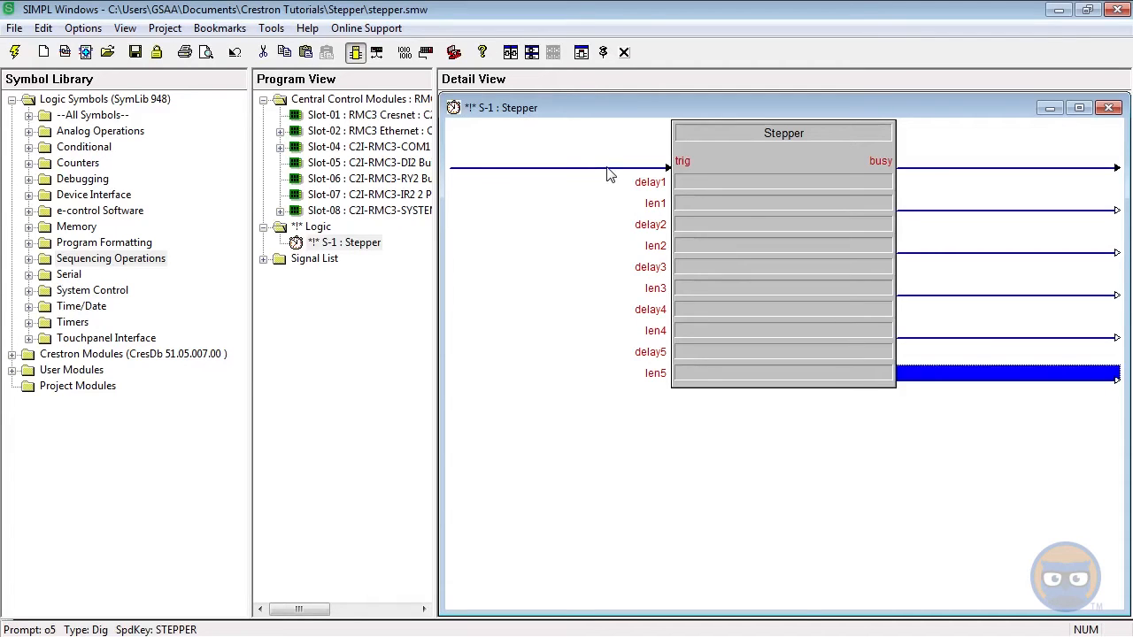
mouse_move(943, 168)
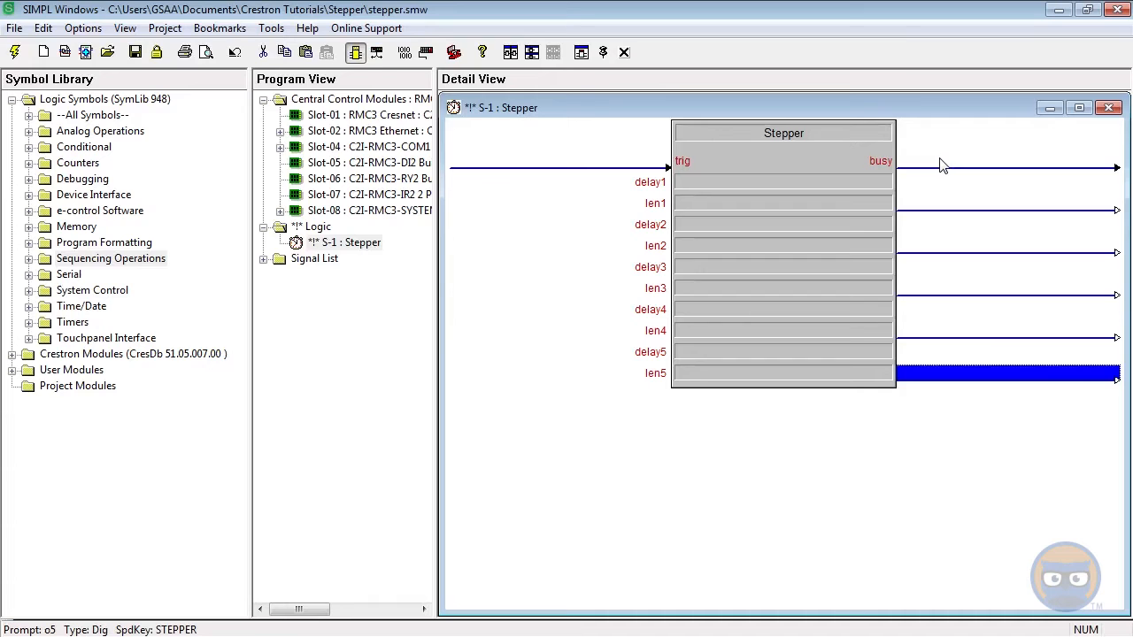
mouse_move(988, 405)
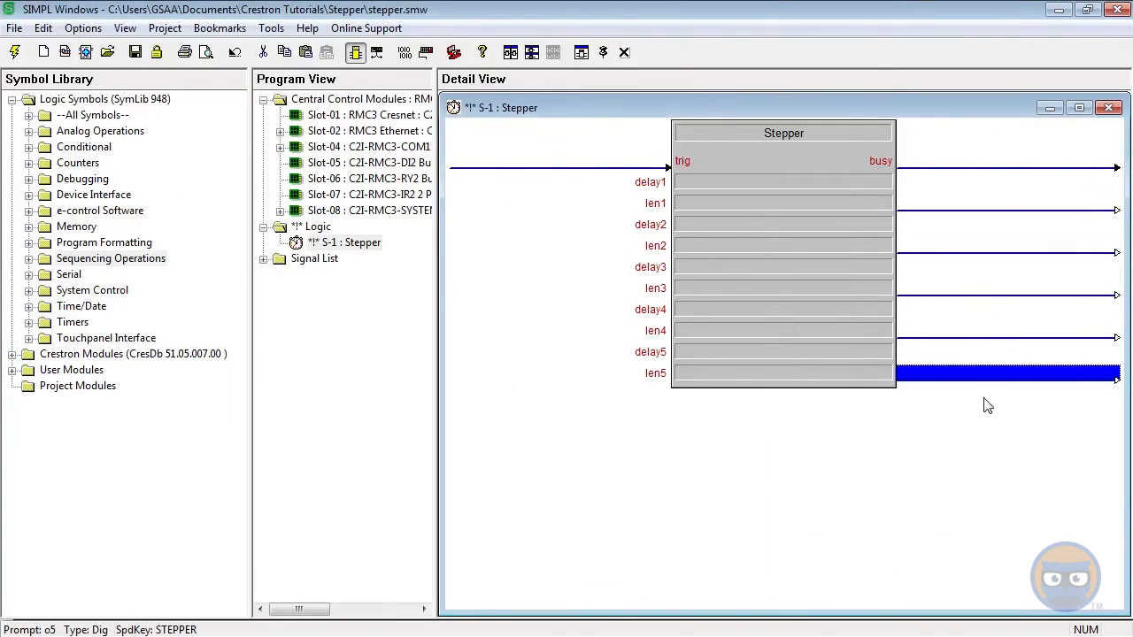
mouse_move(988, 381)
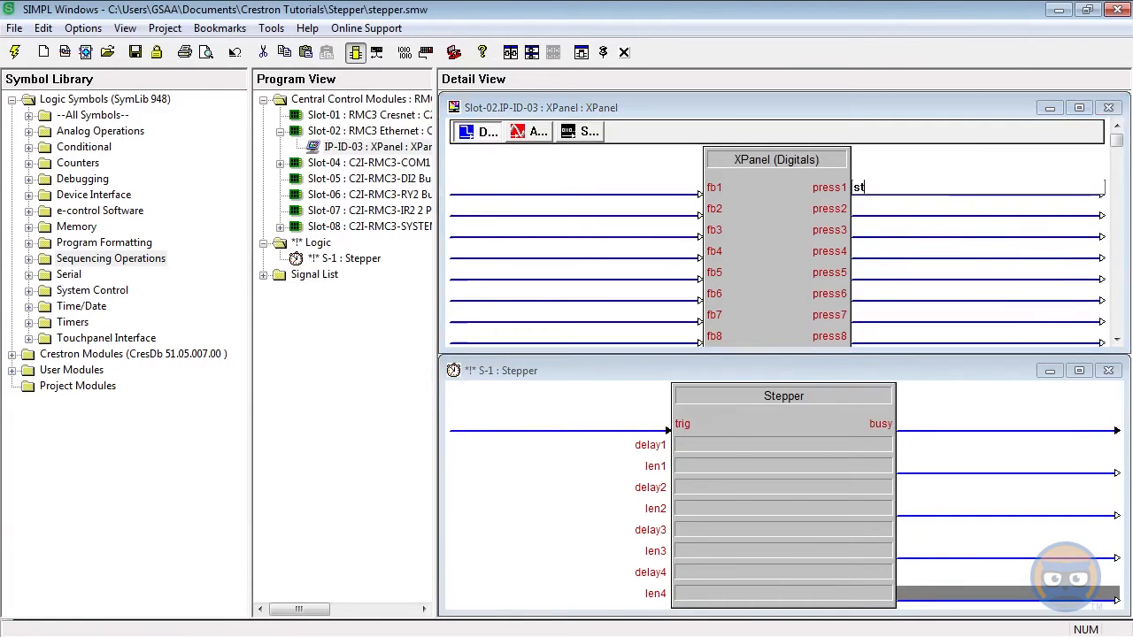
Step: Name the trig signal stepper_trig and set delay1 to .5s
type("stepper_trig")
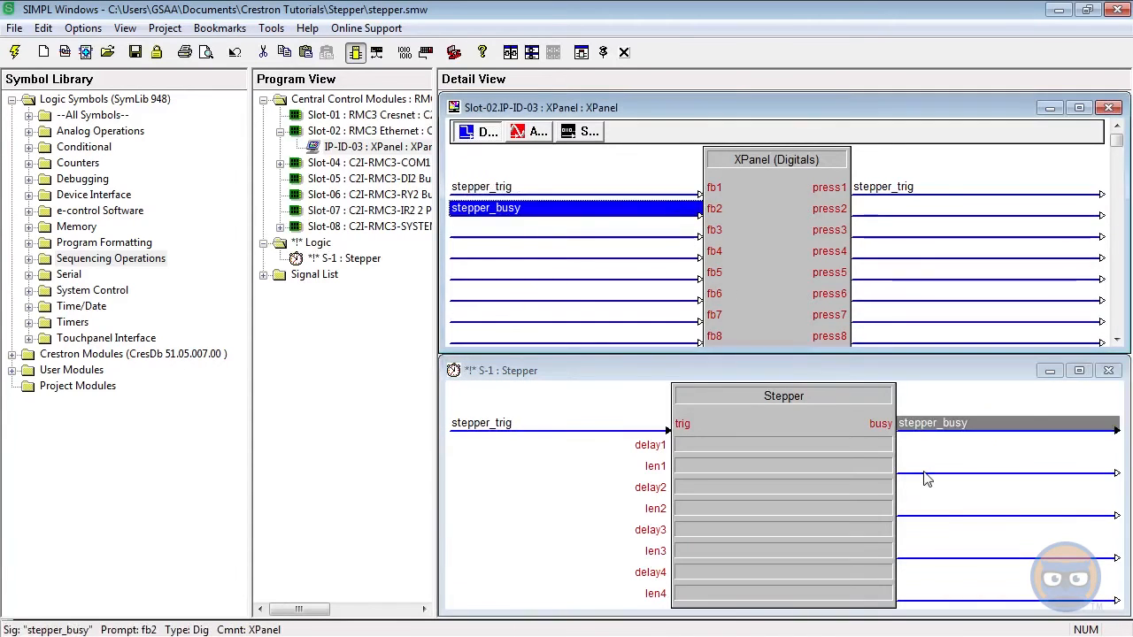
left_click(784, 445)
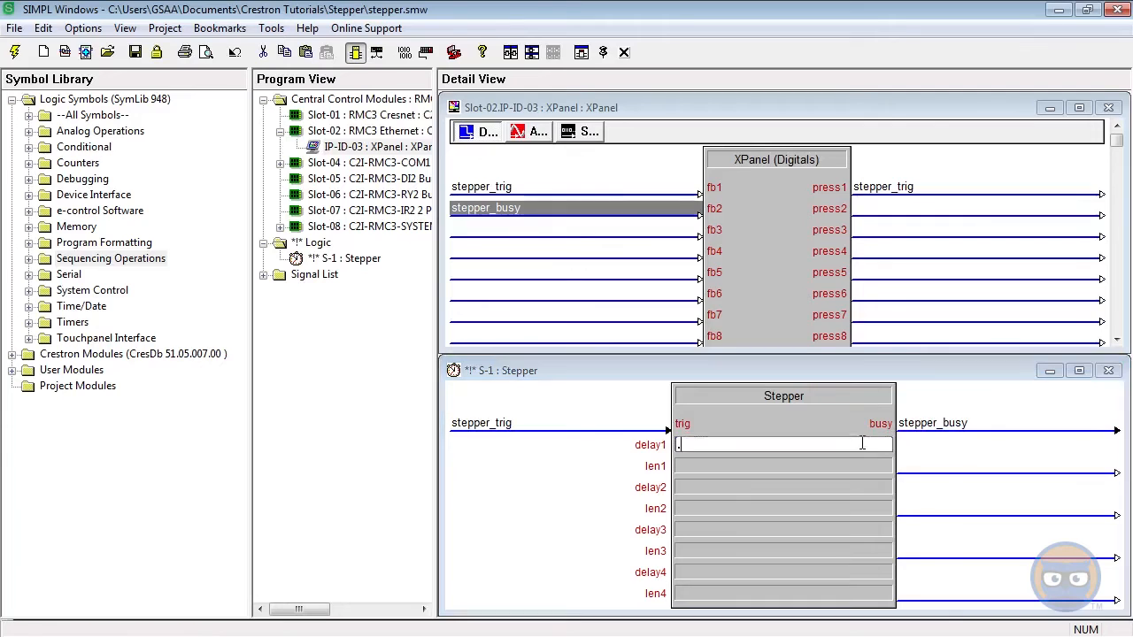
type(".5s")
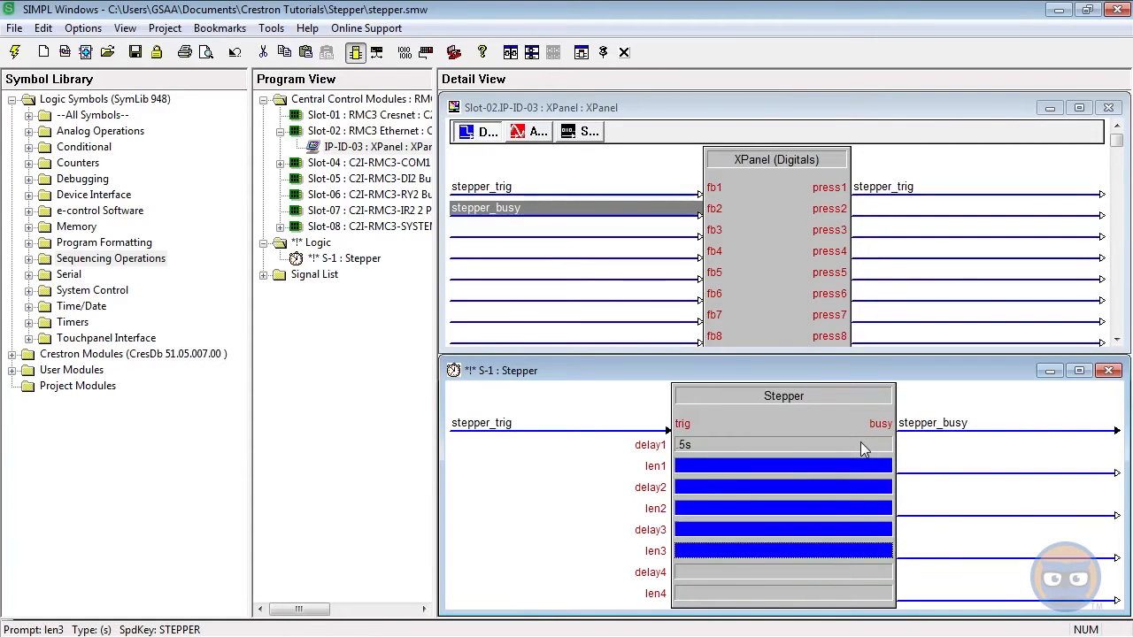